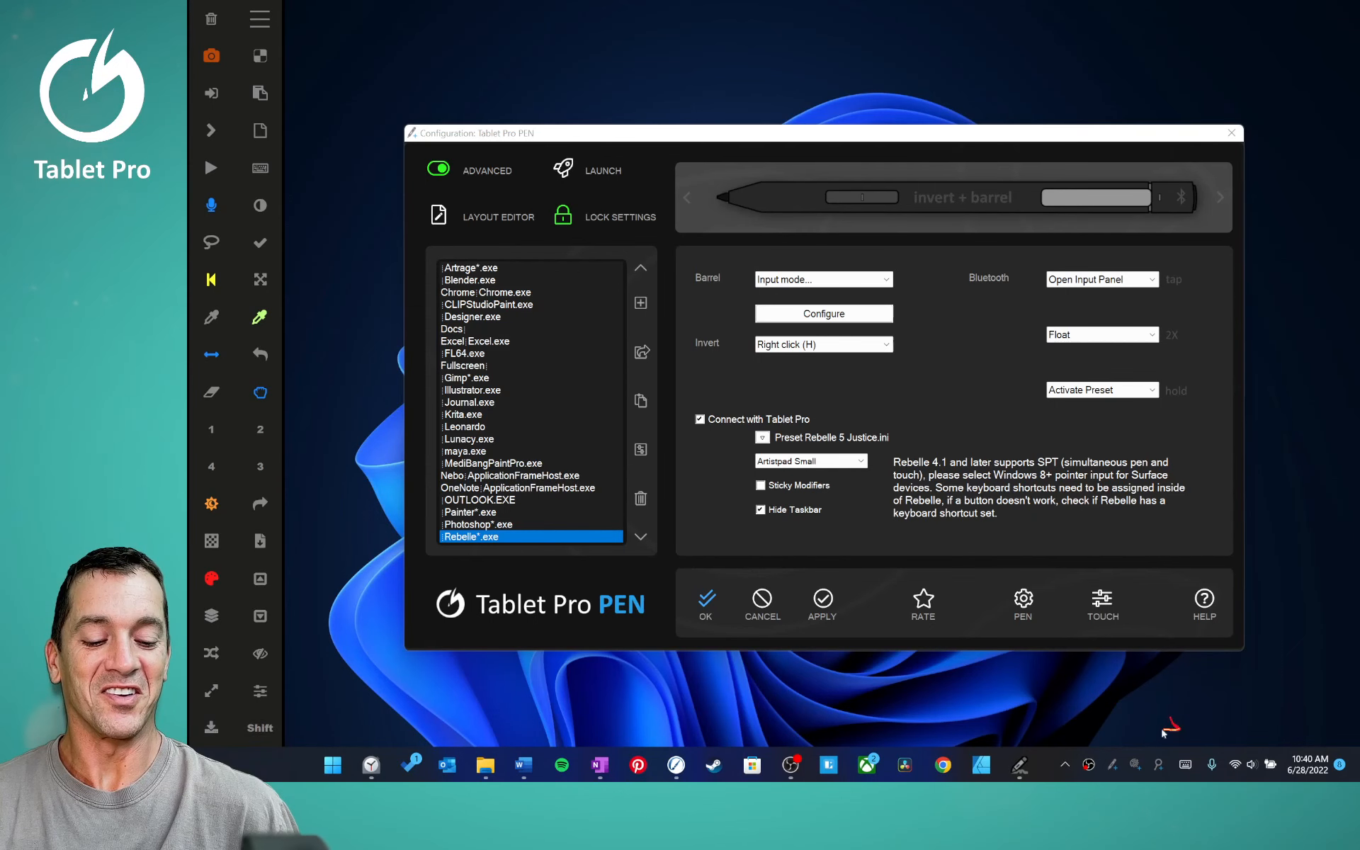
pyautogui.moveTo(1090, 766)
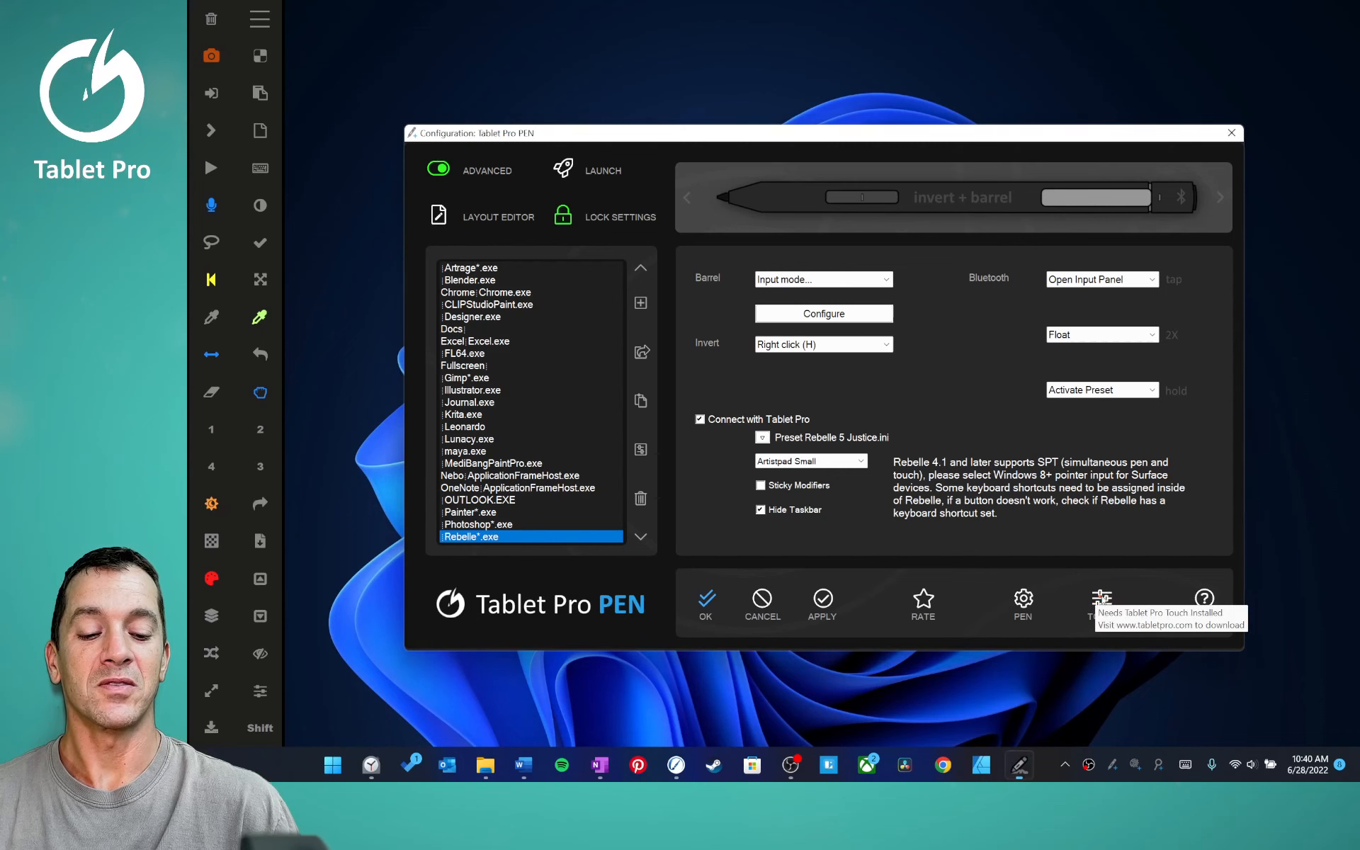
# Open the Settings Tablet Pro PEN window from the bottom-bar PEN gear icon.
pyautogui.click(1102, 603)
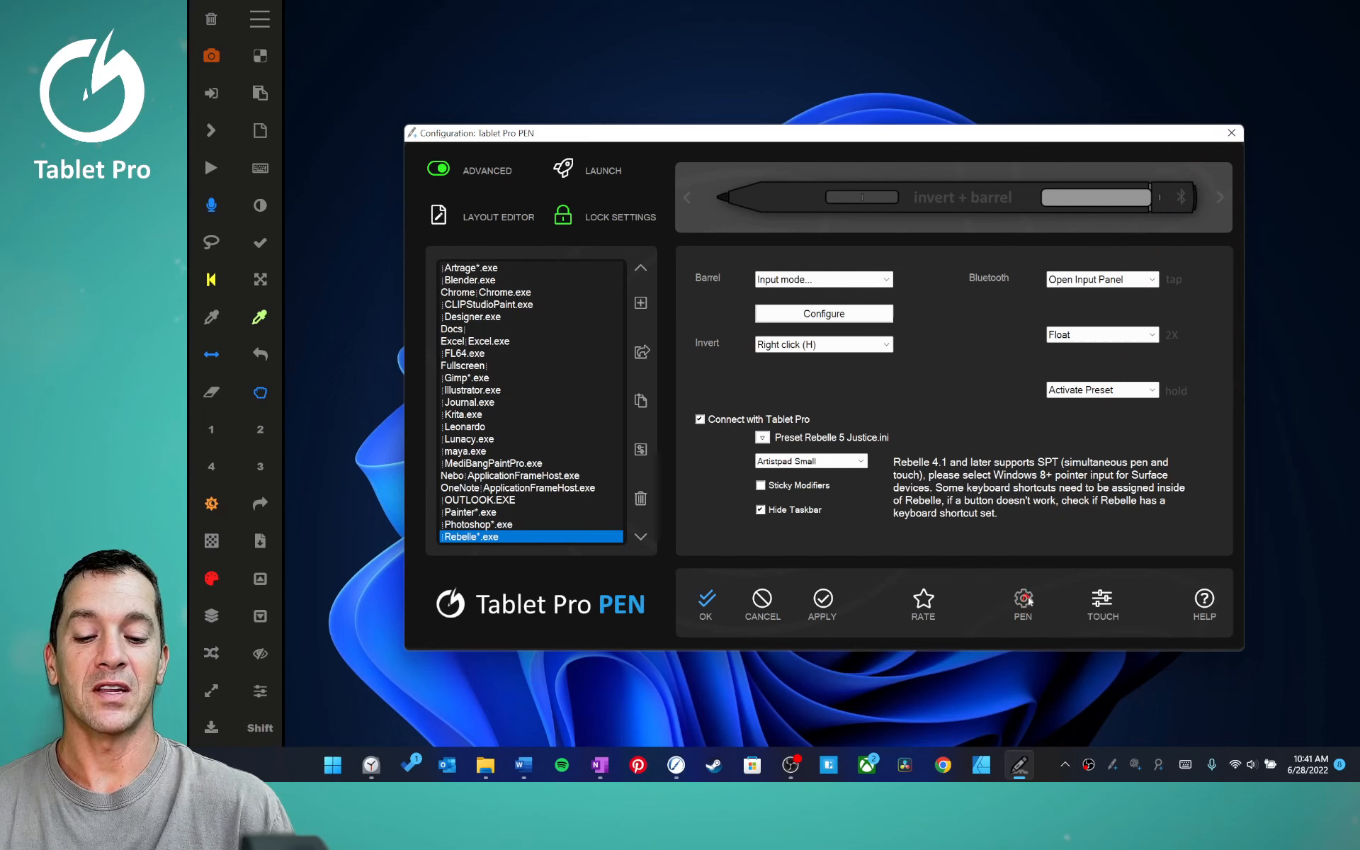
pyautogui.click(1022, 598)
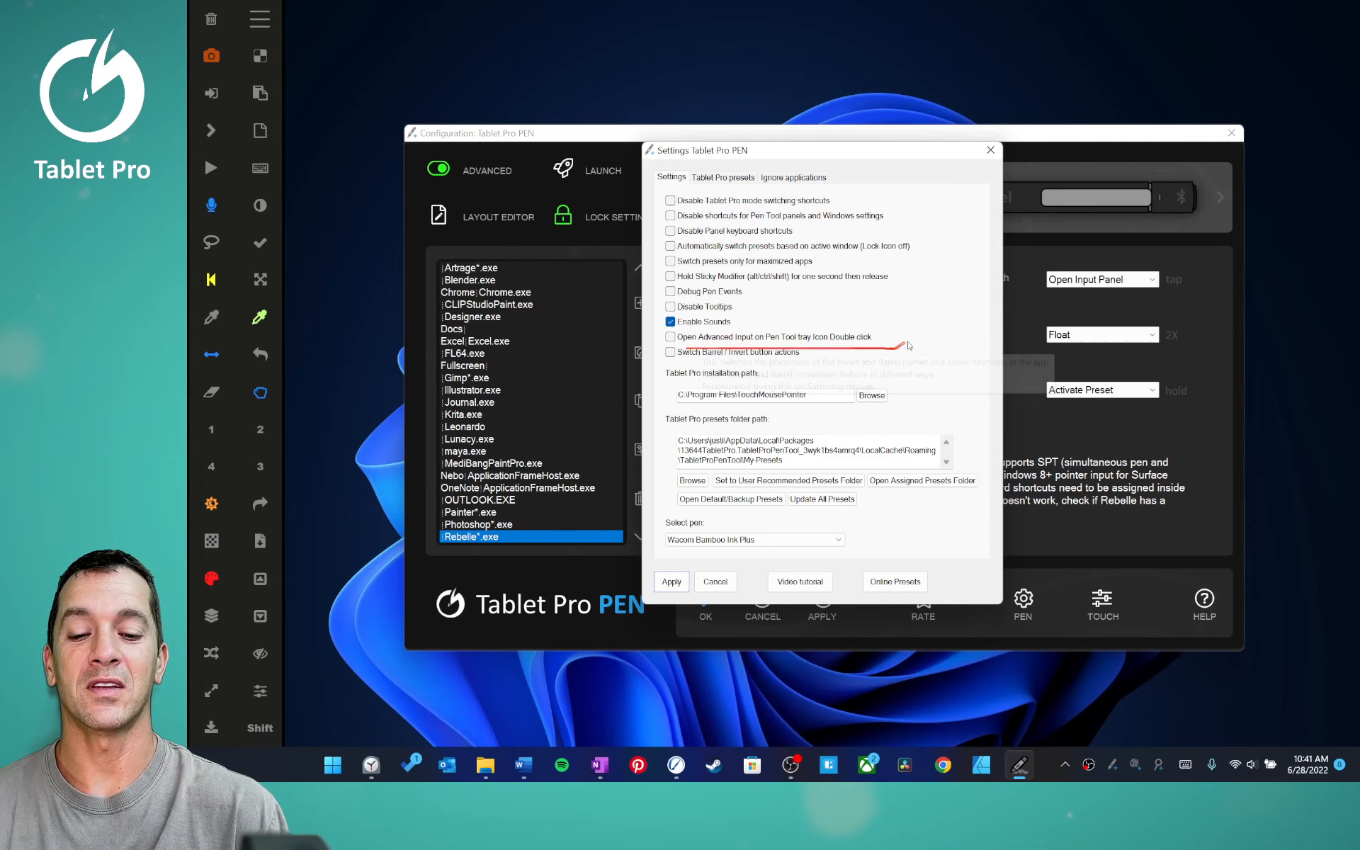
pyautogui.moveTo(920, 339)
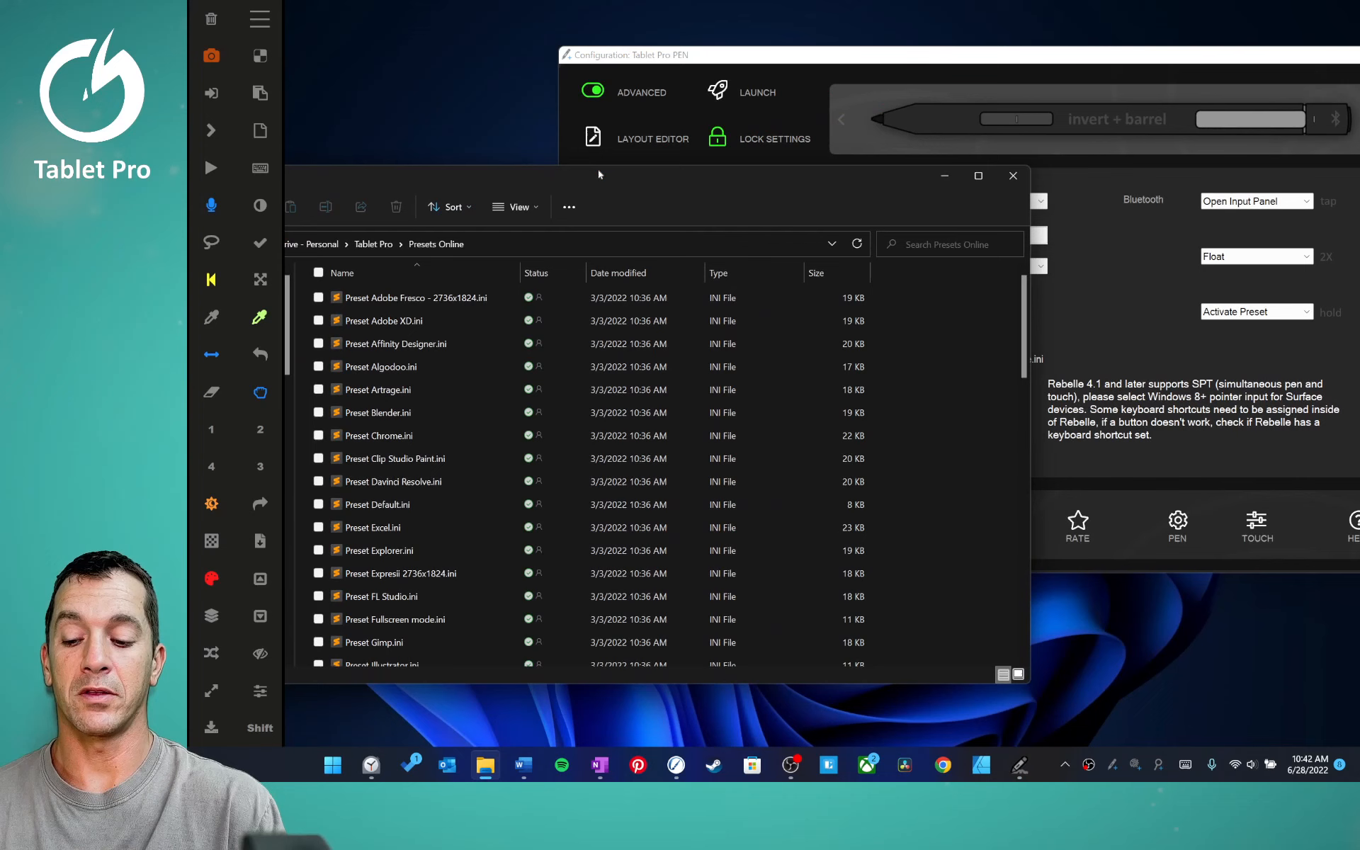
# Bring the pen configuration back to front and reopen its Settings window.
pyautogui.click(374, 643)
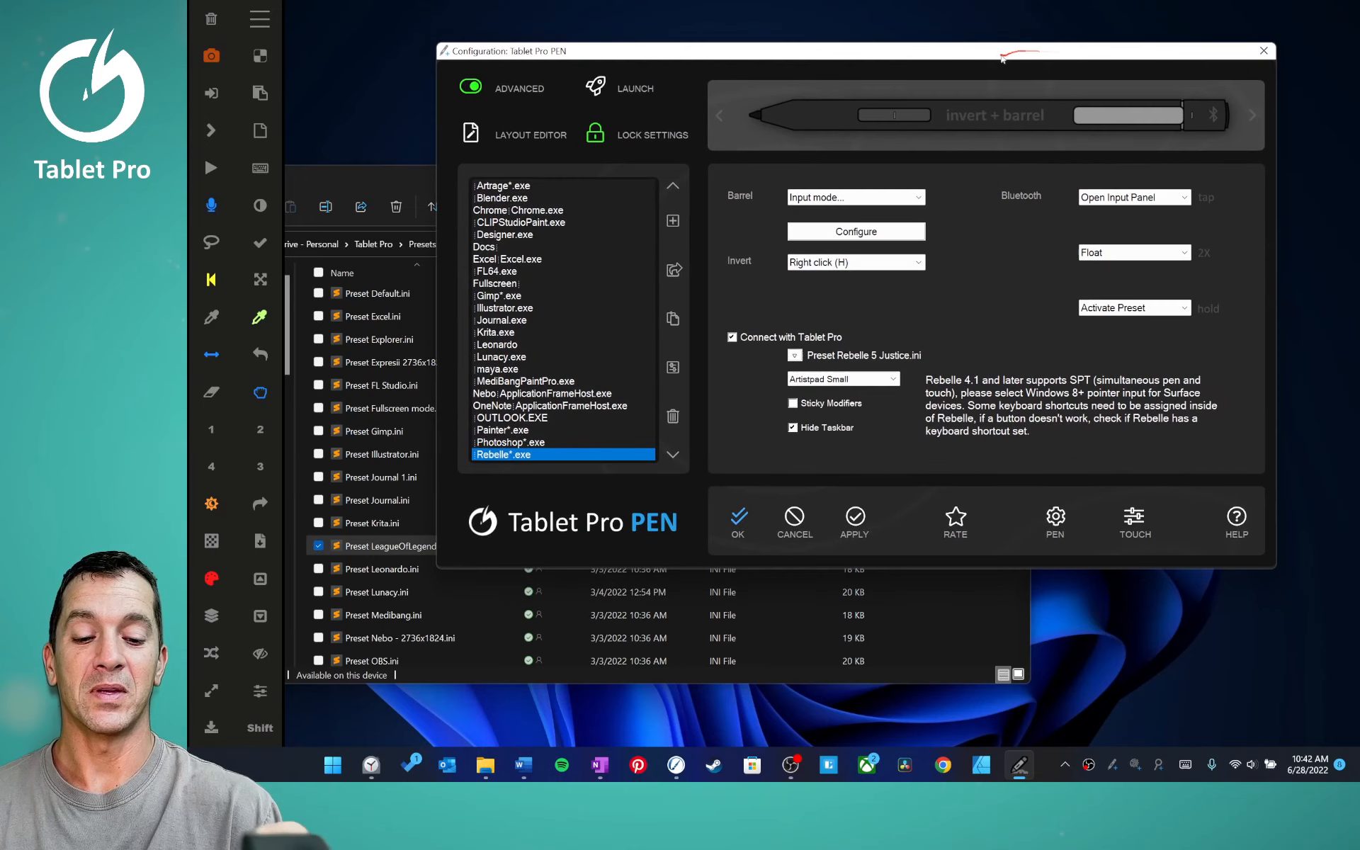
pyautogui.click(1054, 520)
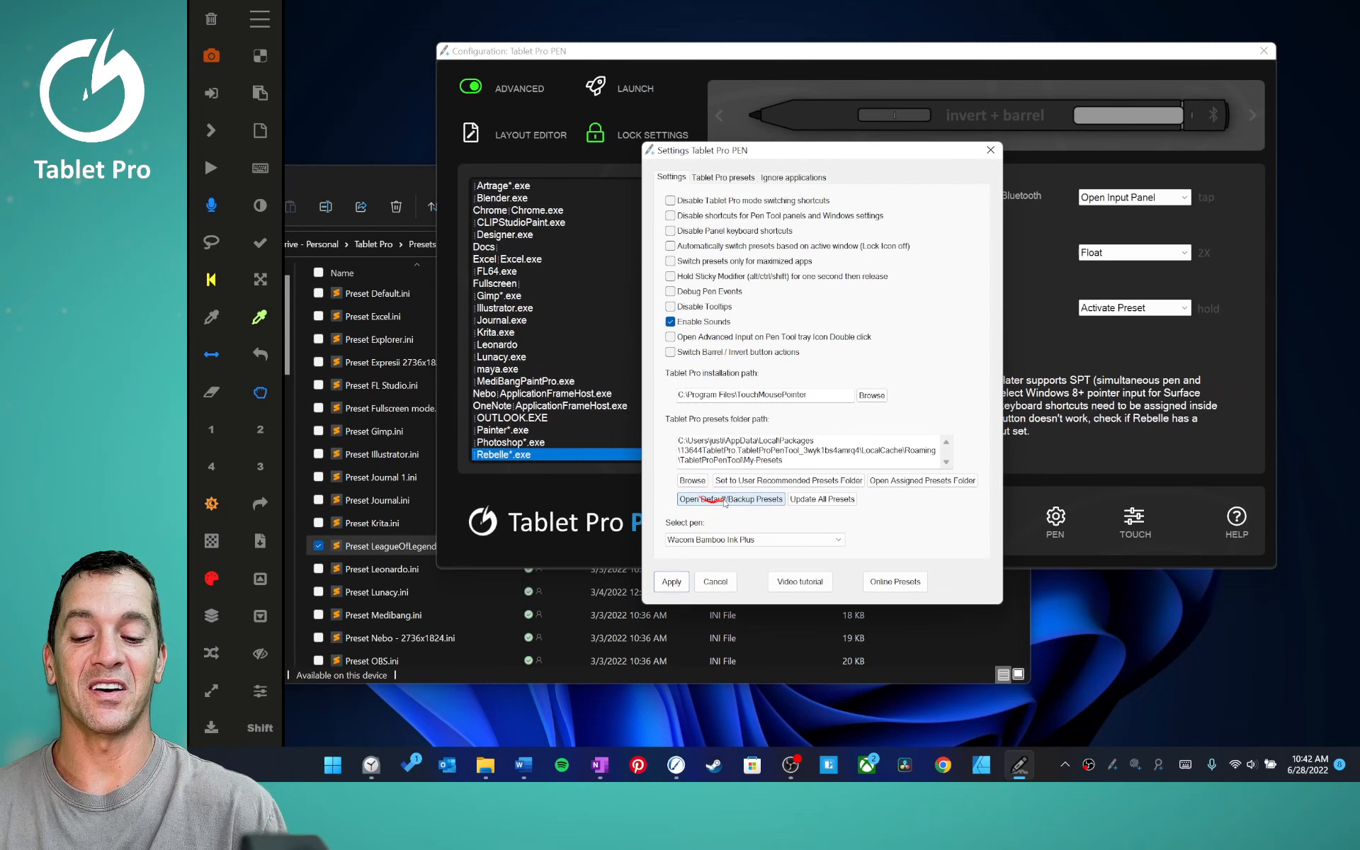
pyautogui.moveTo(921, 480)
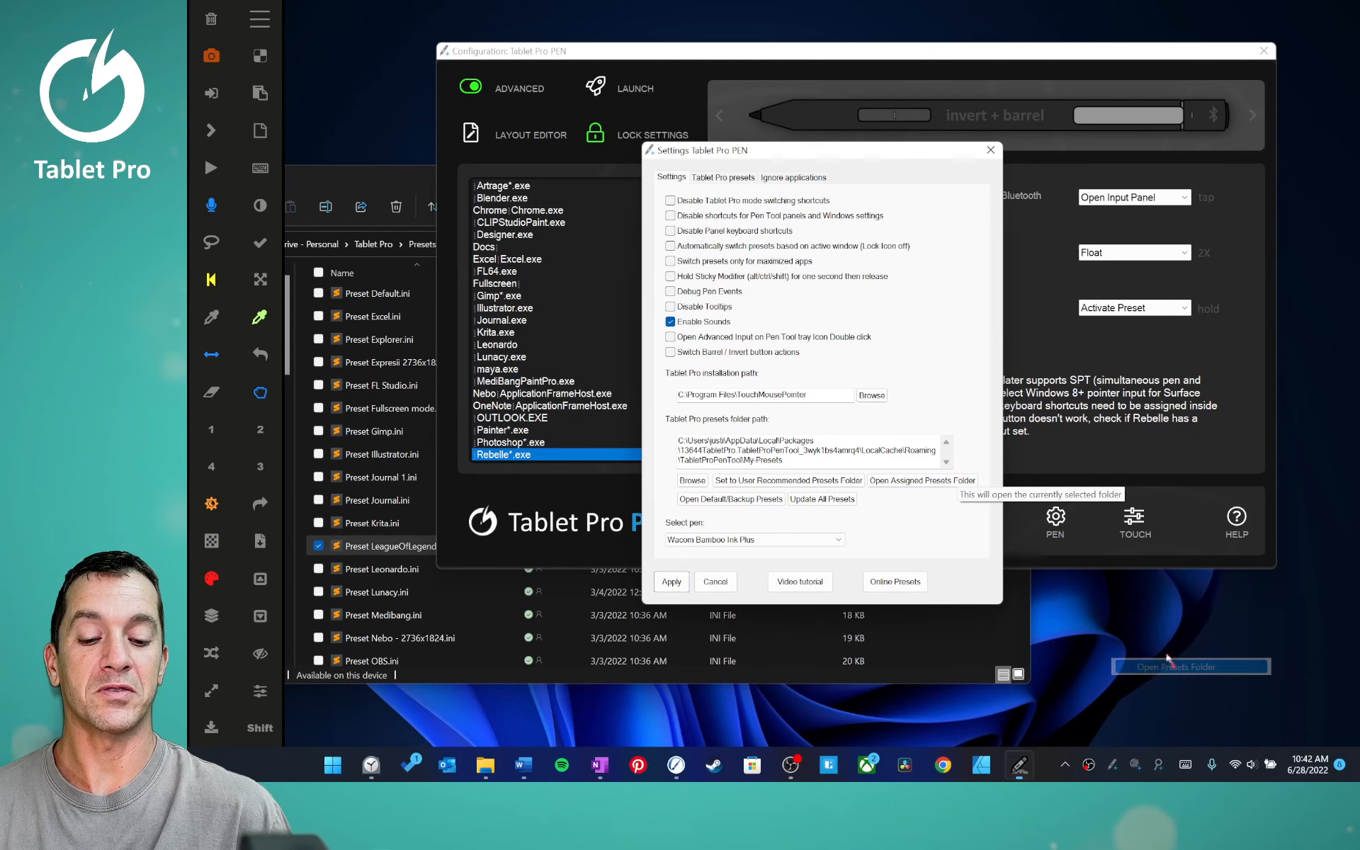
# Open the assigned My-Presets folder and scroll to Preset LeagueOfLegends.ini.
pyautogui.click(921, 480)
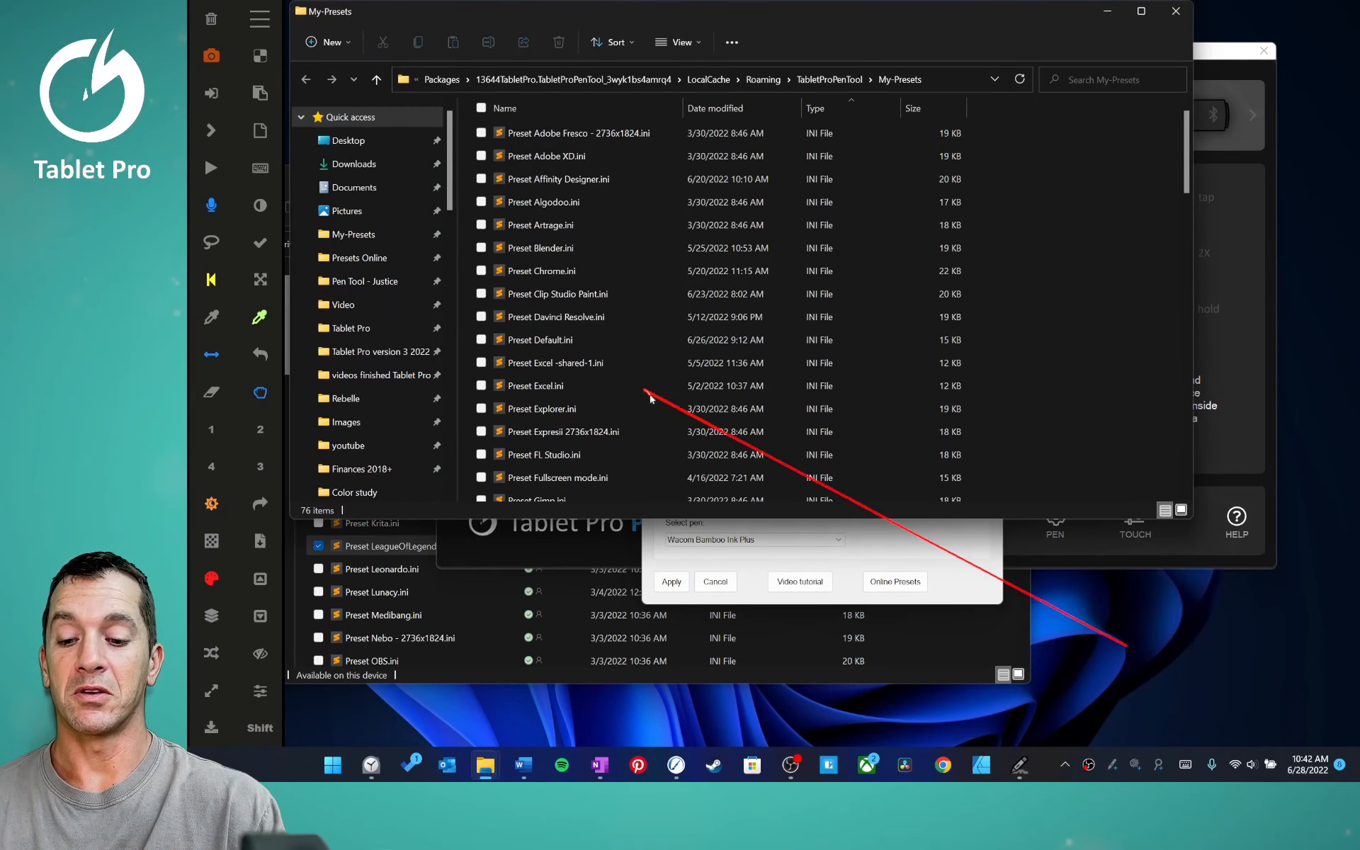
pyautogui.scroll(-3)
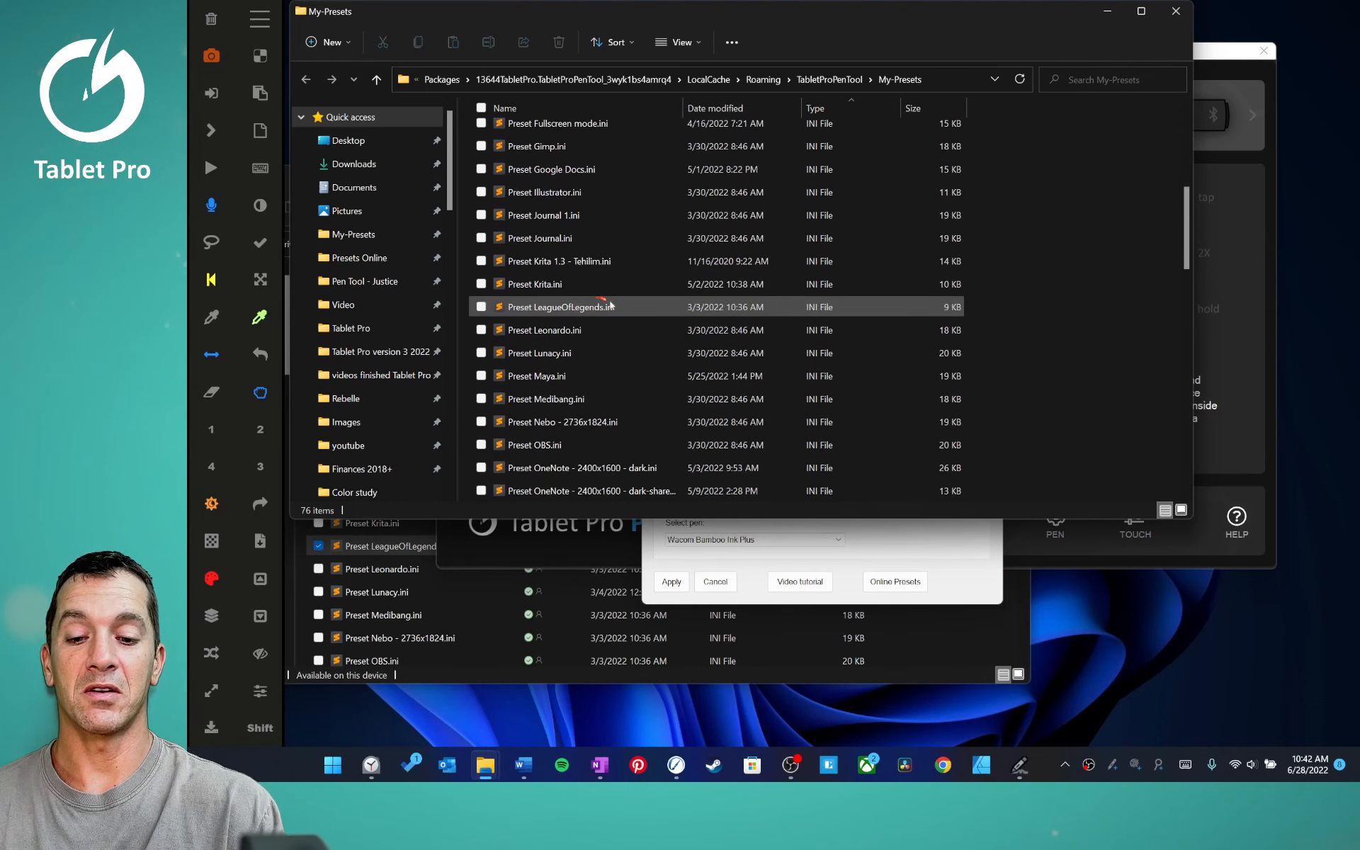
pyautogui.scroll(-3)
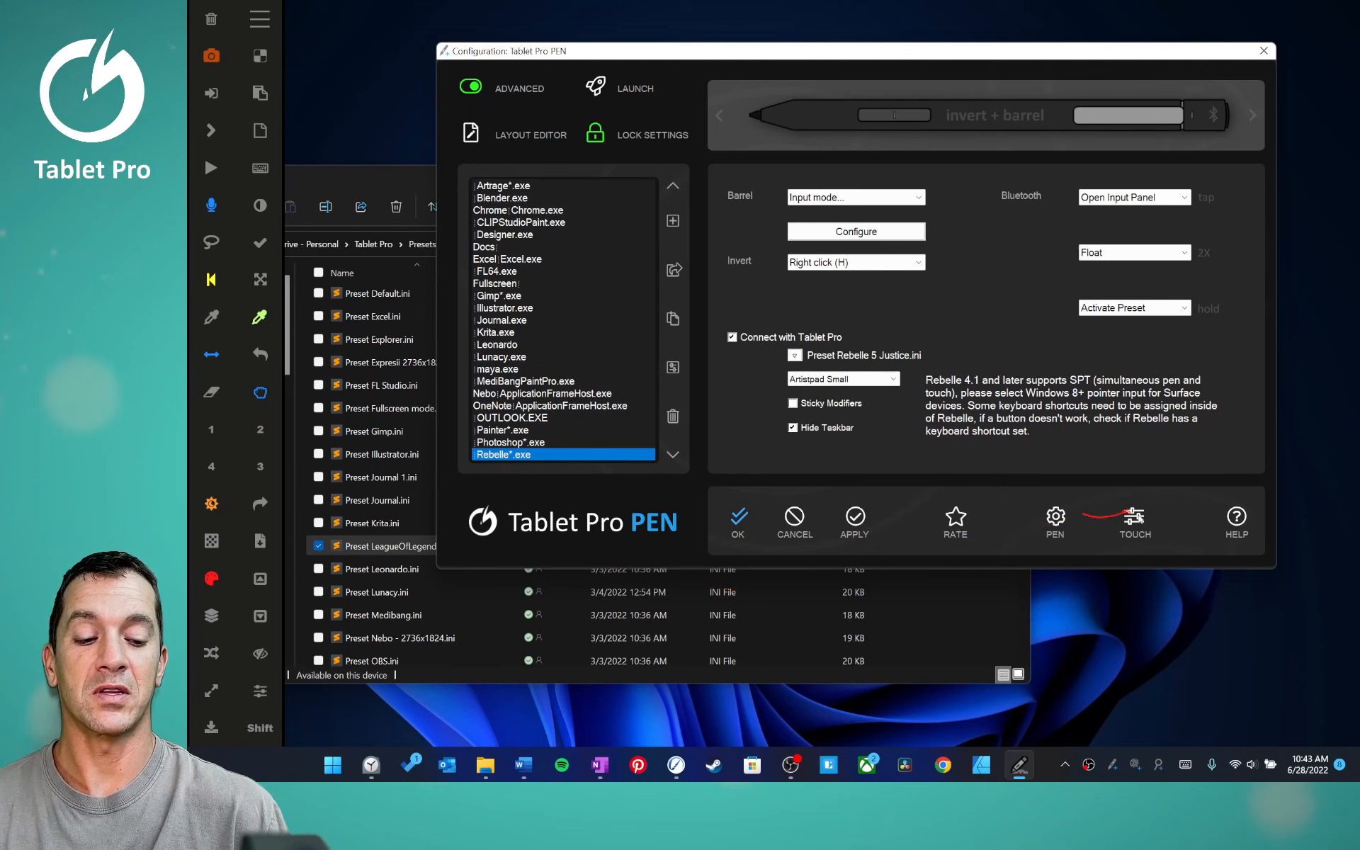
# Show the Help window's Keyboard shortcuts list.
pyautogui.click(1236, 515)
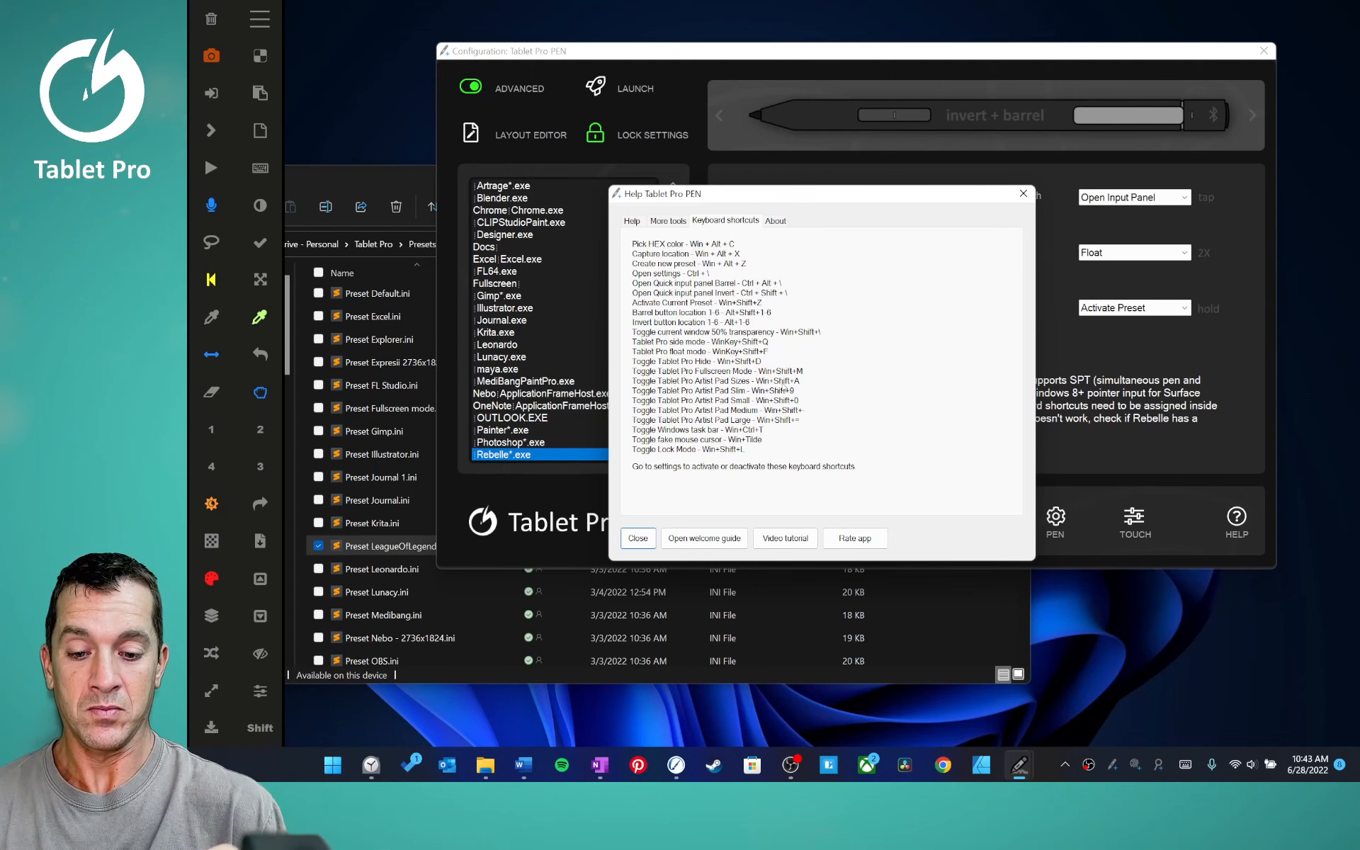
pyautogui.moveTo(659, 194); pyautogui.dragTo(789, 211)
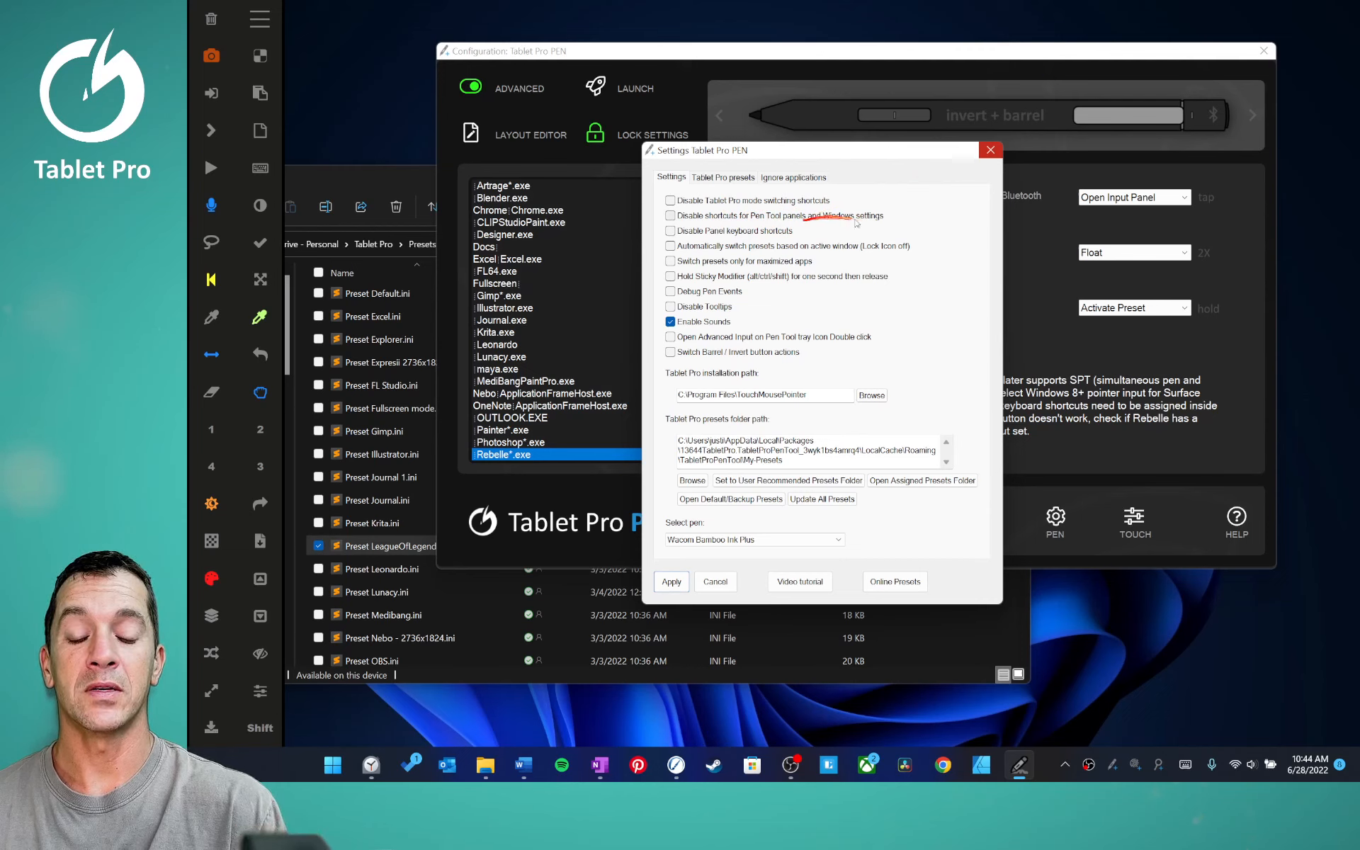
pyautogui.moveTo(875, 191)
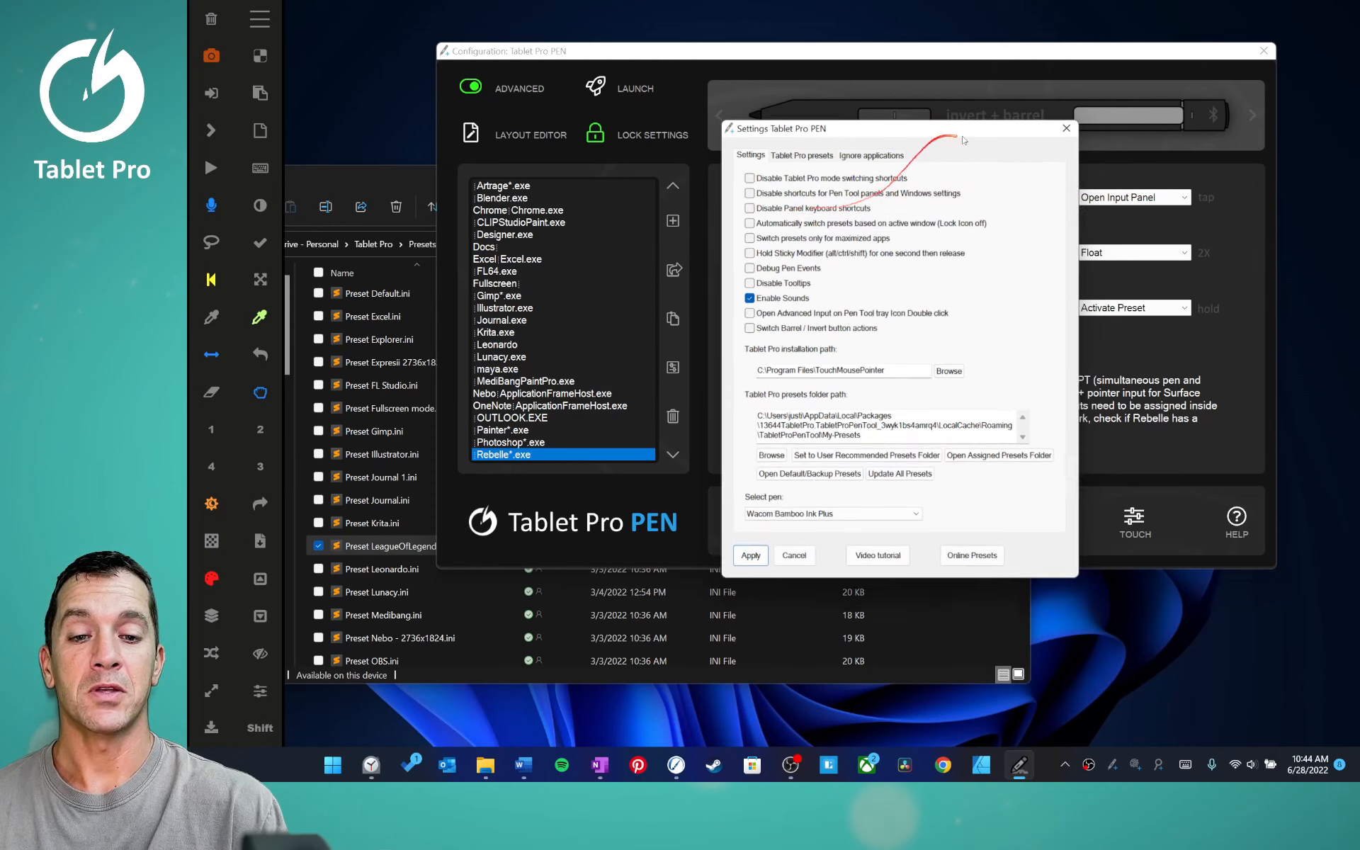
pyautogui.moveTo(963, 139); pyautogui.dragTo(852, 158)
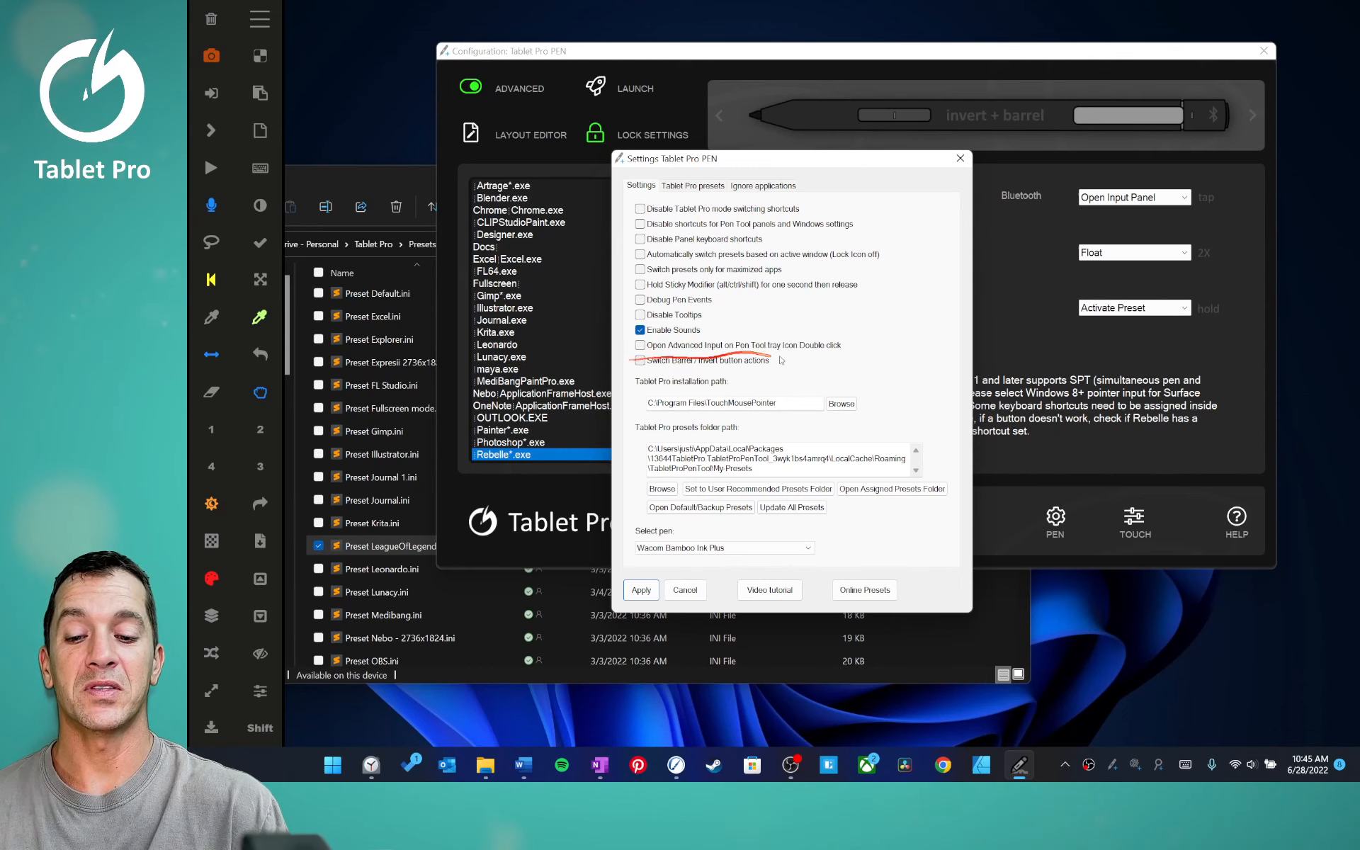
pyautogui.click(961, 157)
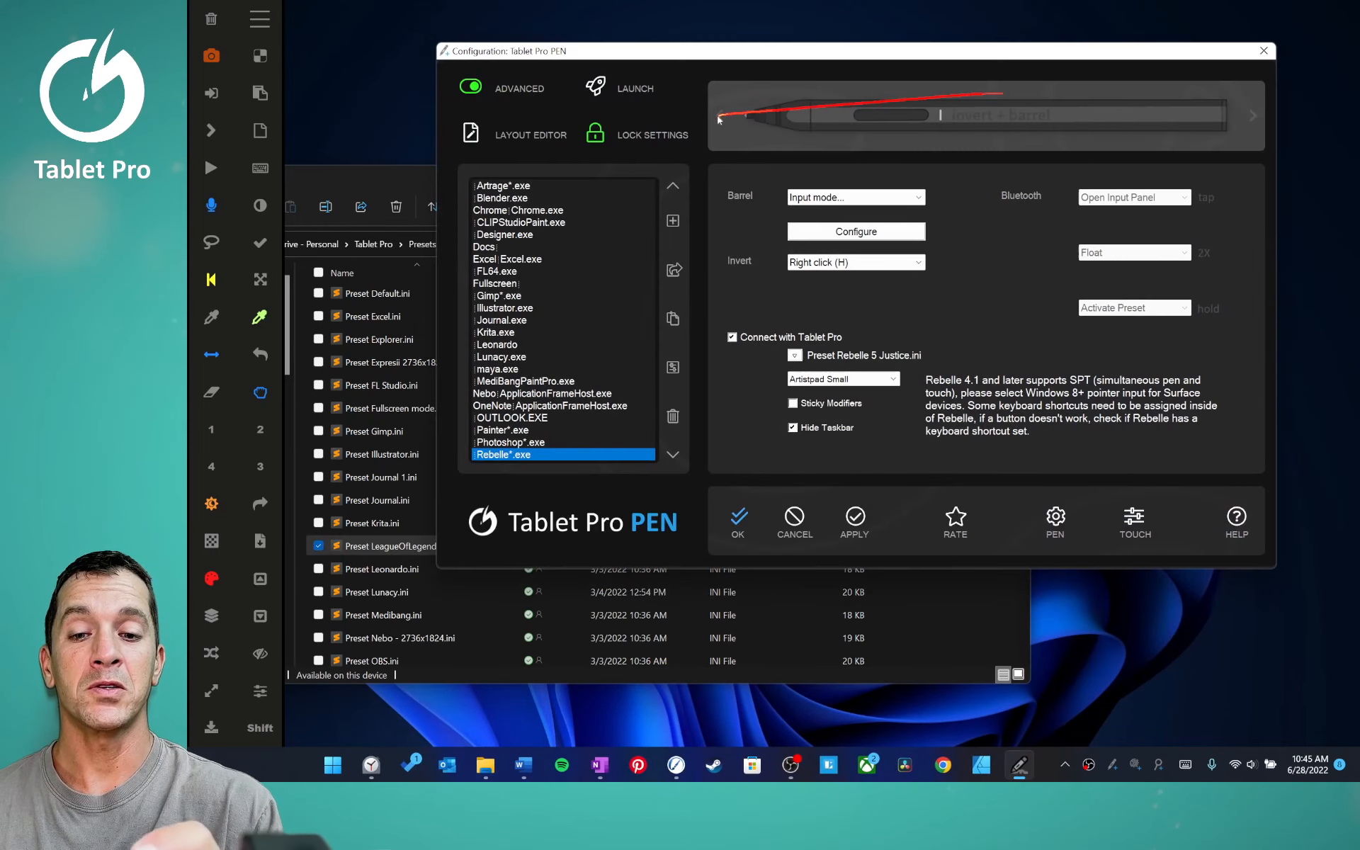
# Show the pen's barrel button Alt modifier settings and select the WINWORD.EXE profile.
pyautogui.click(854, 197)
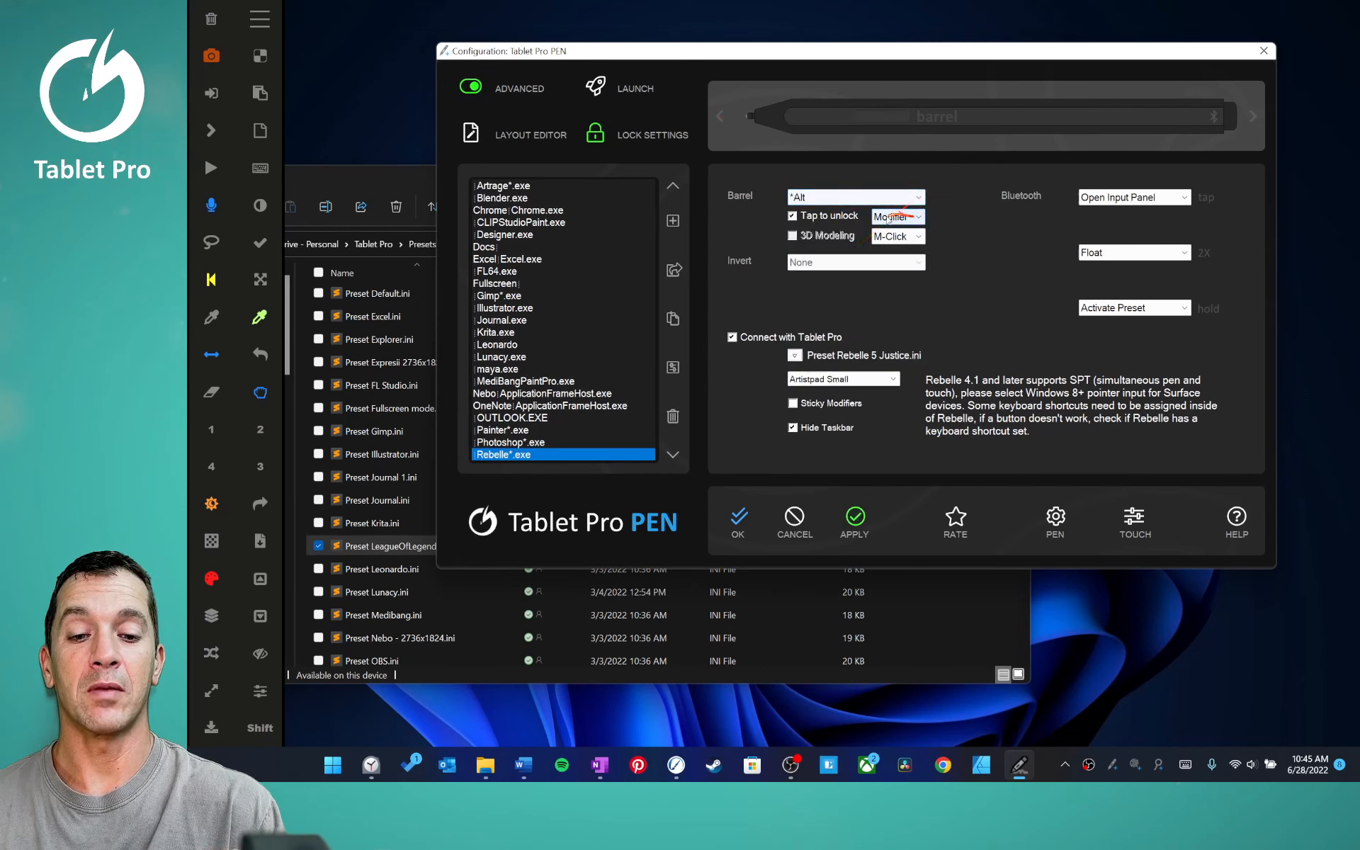
pyautogui.click(895, 216)
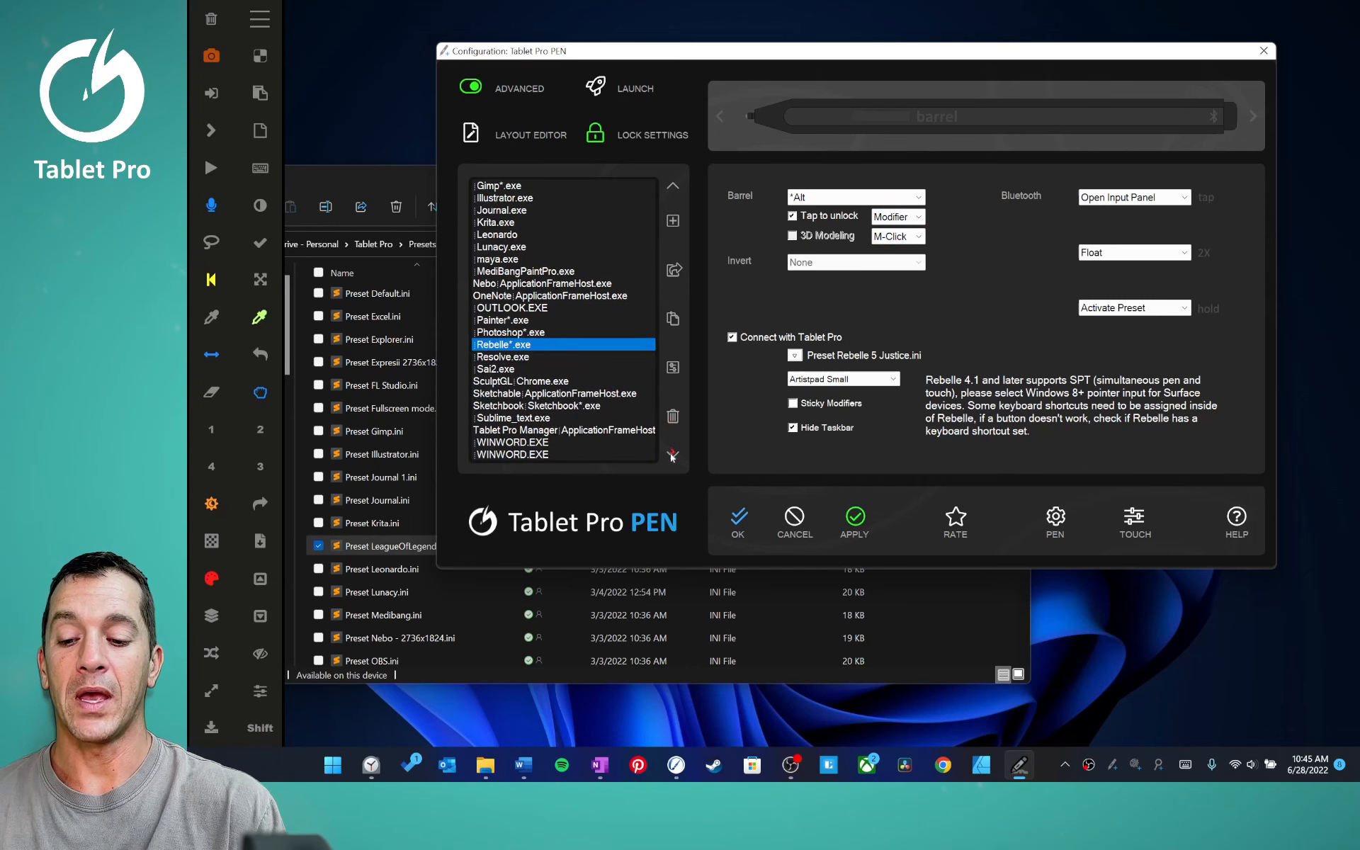
pyautogui.click(511, 429)
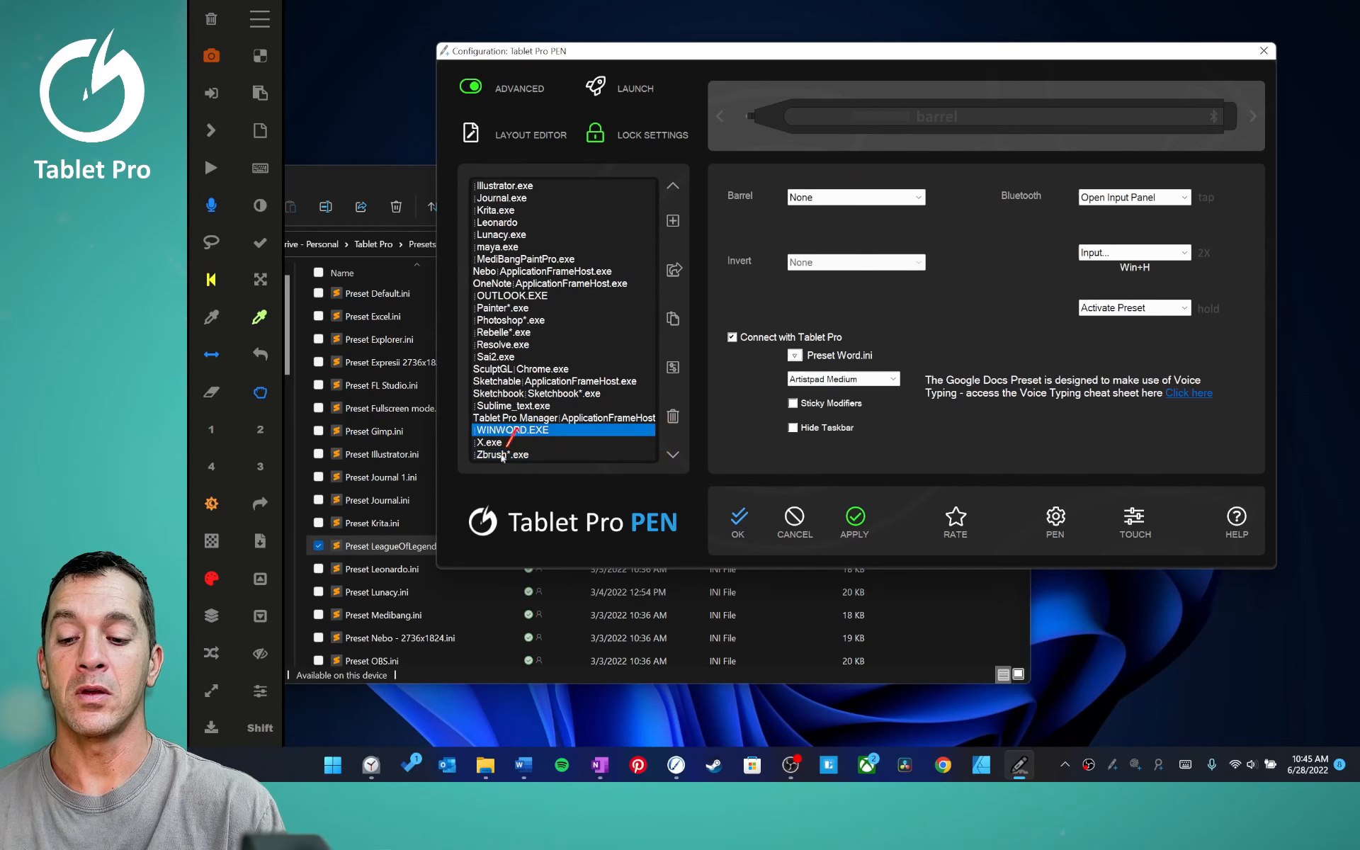
pyautogui.moveTo(544, 381)
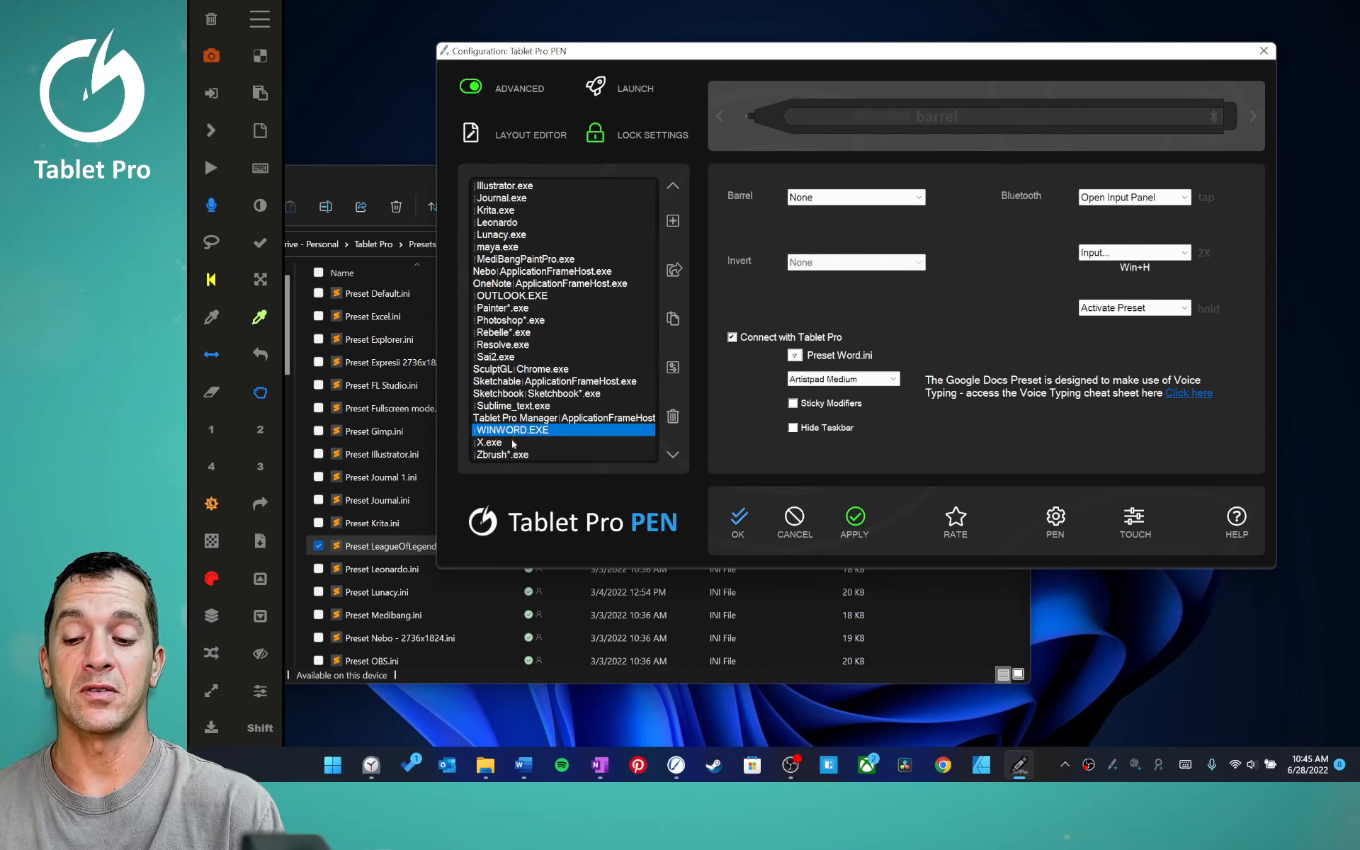
# Select the X.exe profile and view its barrel settings with the Expresii preset.
pyautogui.click(489, 442)
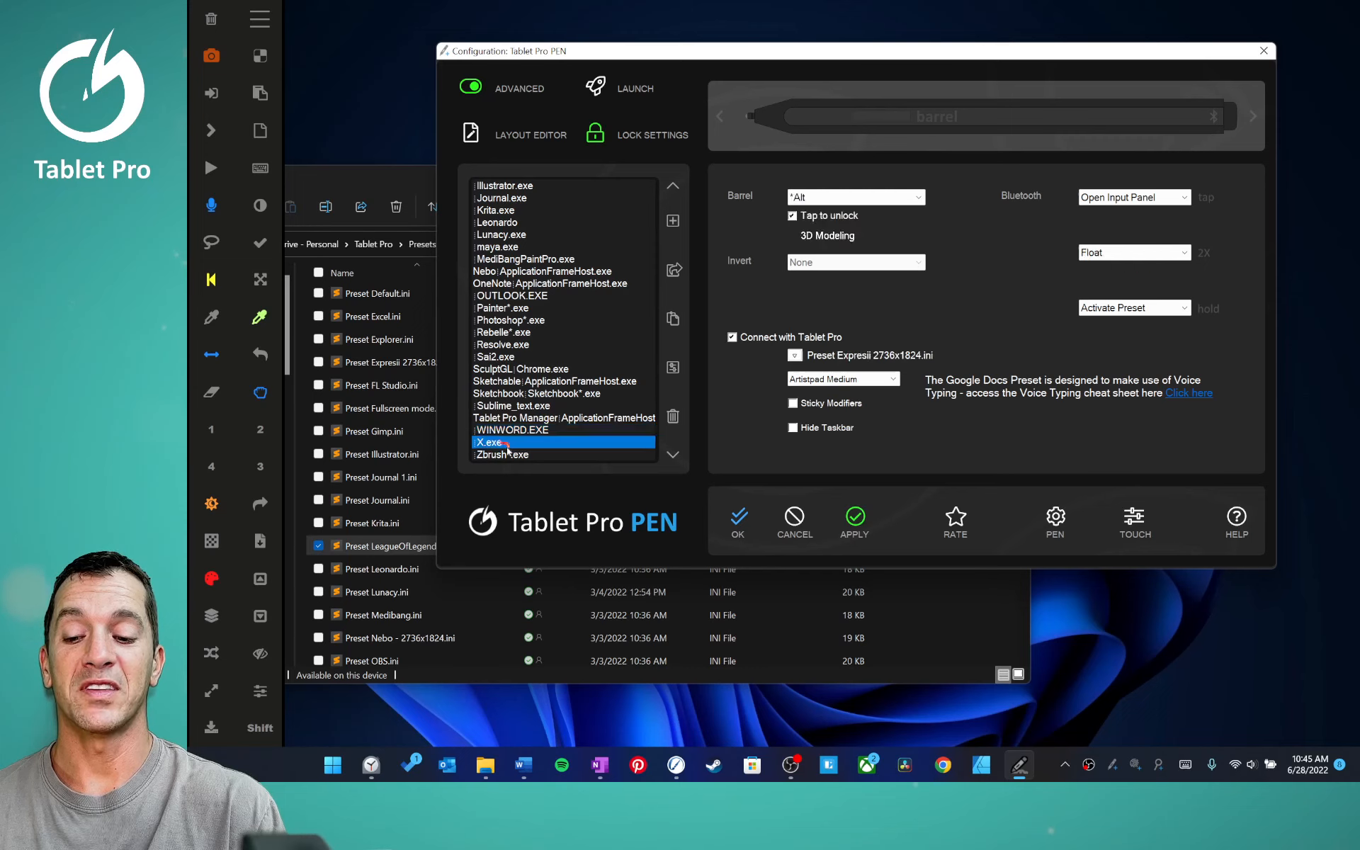
pyautogui.click(791, 215)
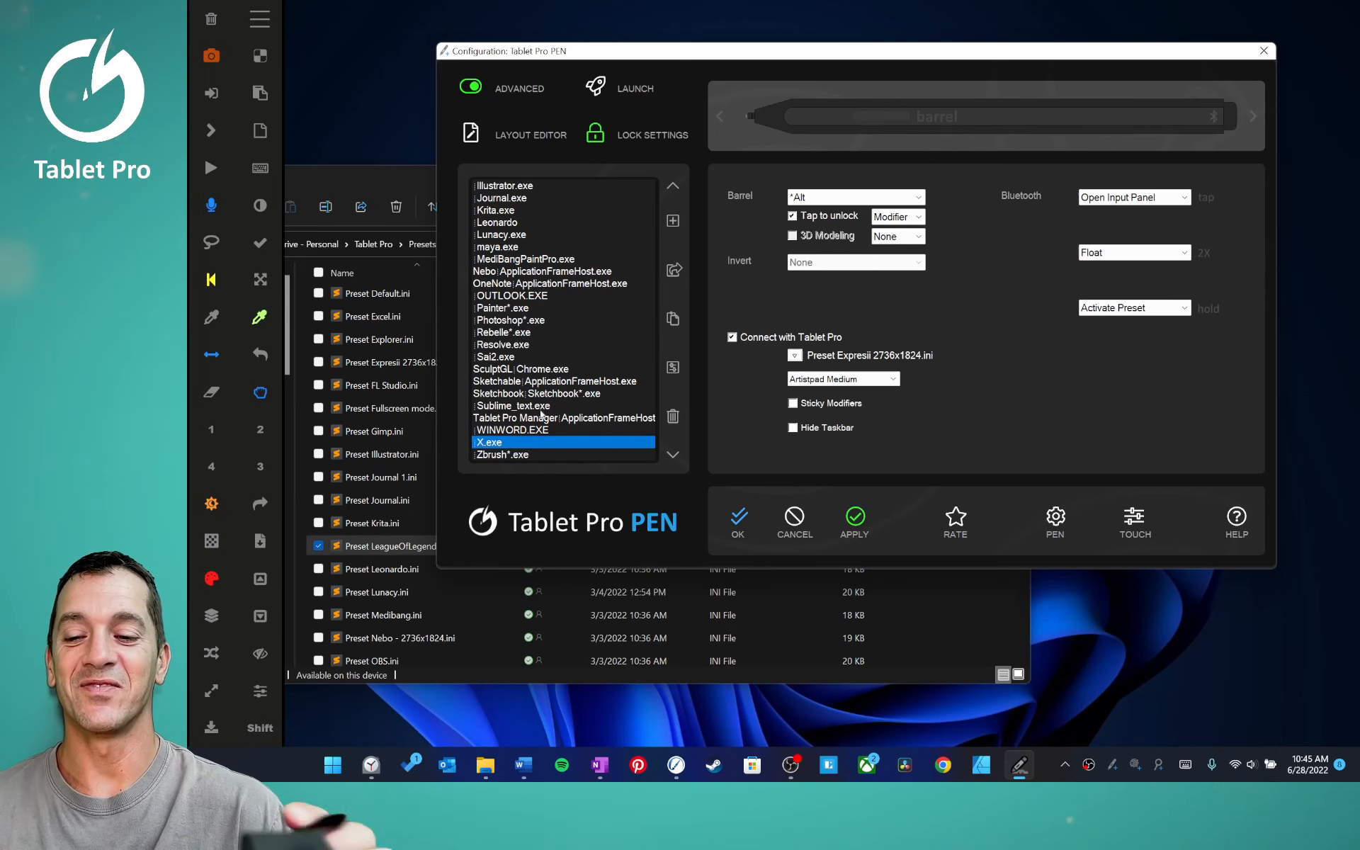
# Follow the Help window's Change log button to the online Update History page.
pyautogui.click(1236, 520)
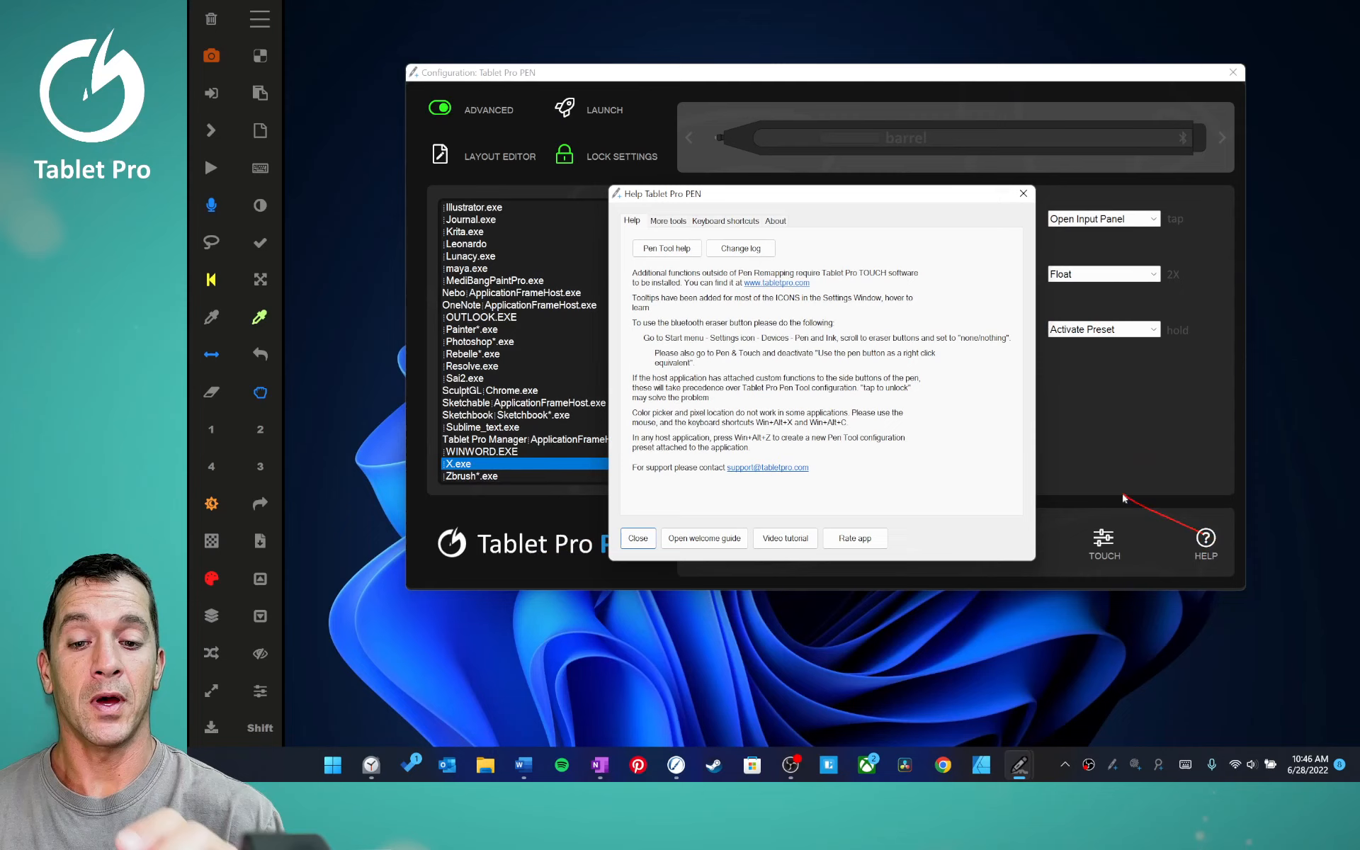
pyautogui.click(739, 248)
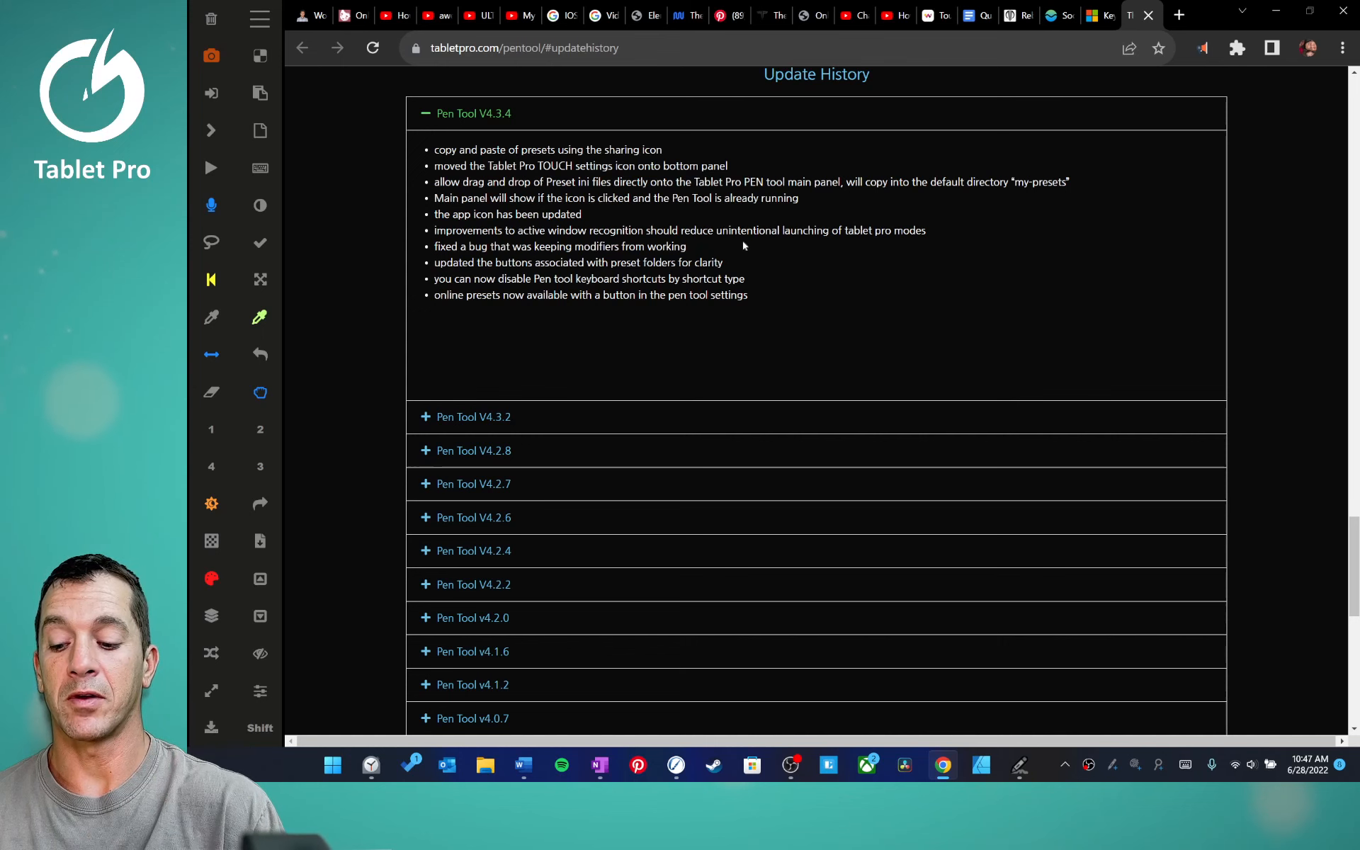
# Bring the Tablet Pro Pen Tool configuration back on top from the pinned apps.
pyautogui.click(331, 765)
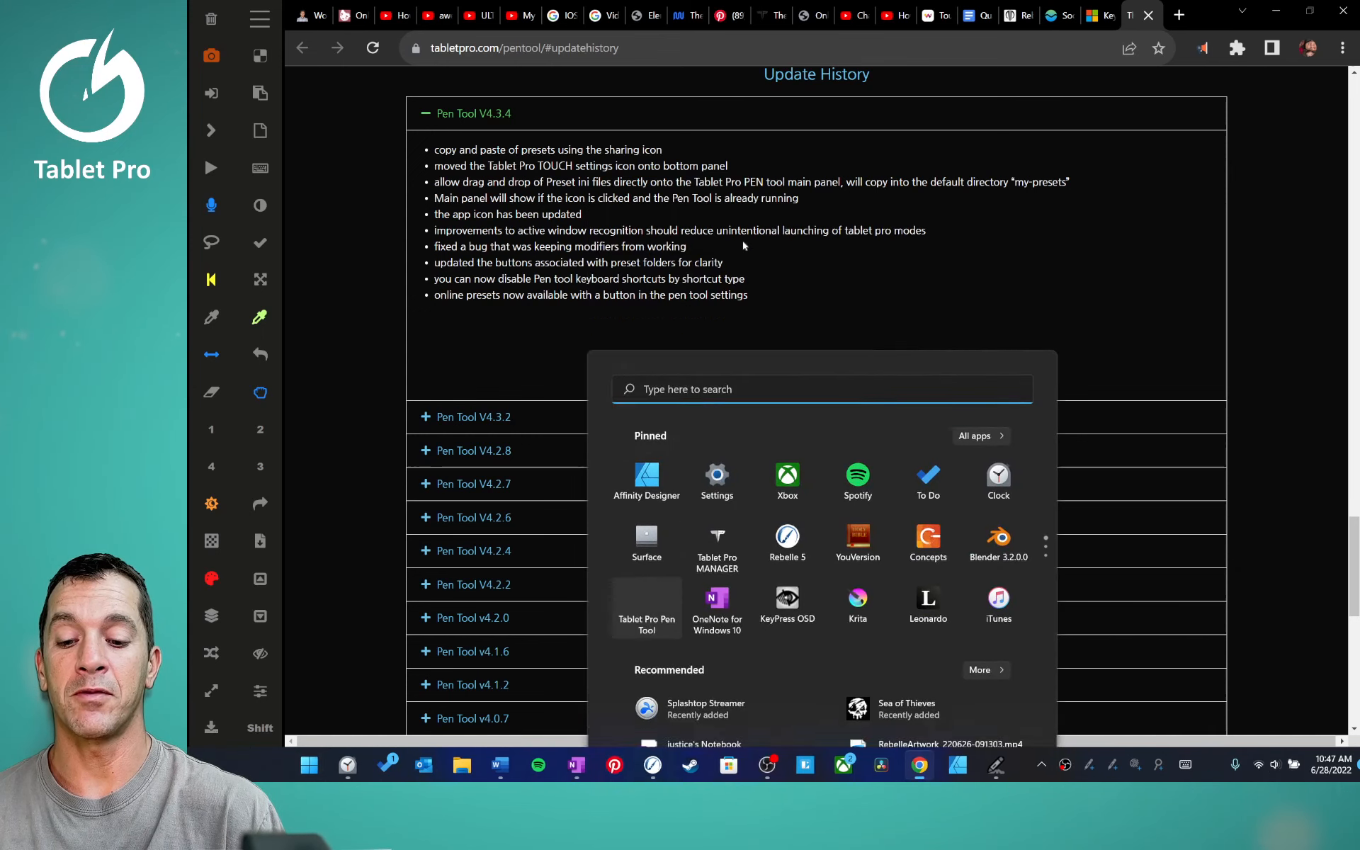
pyautogui.click(1111, 765)
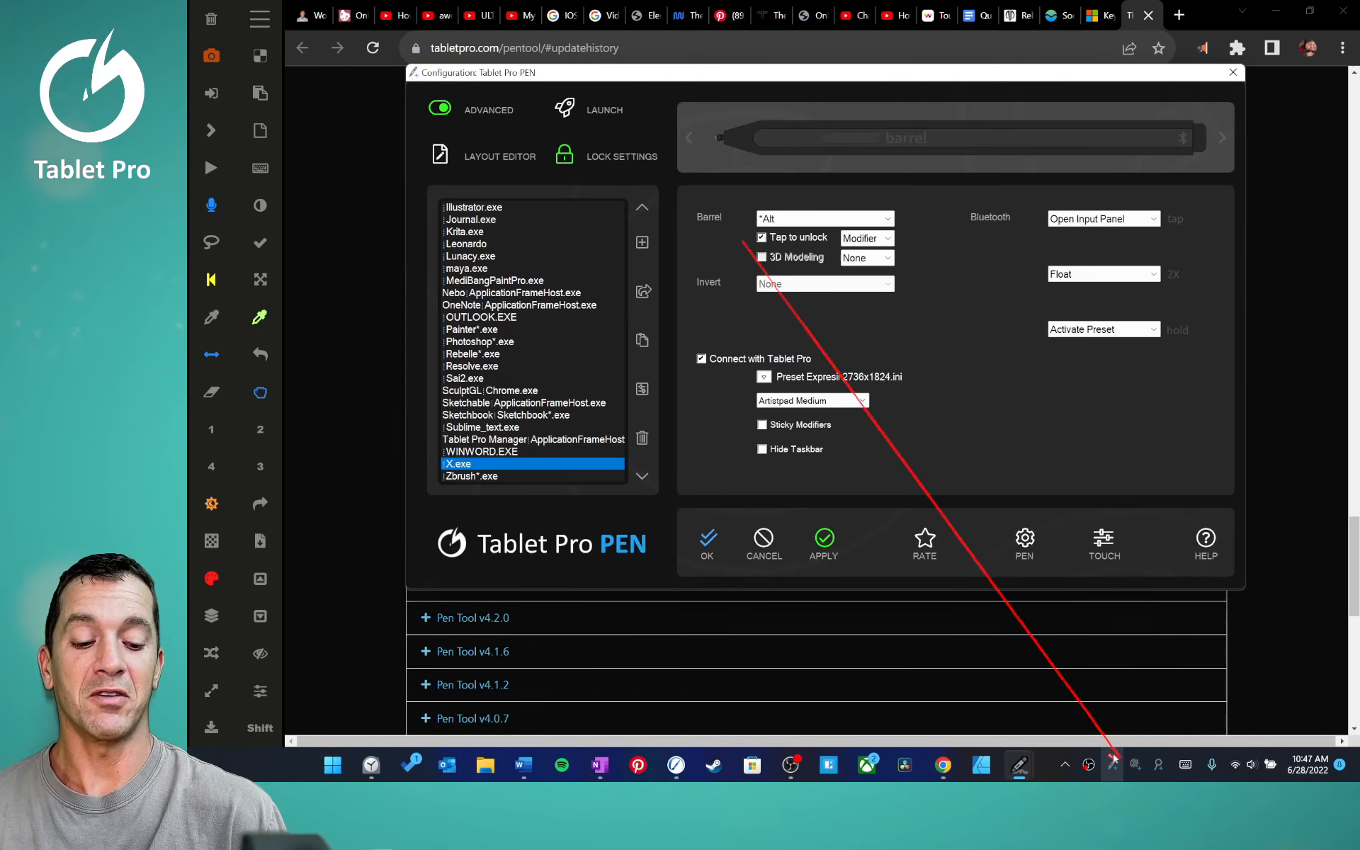